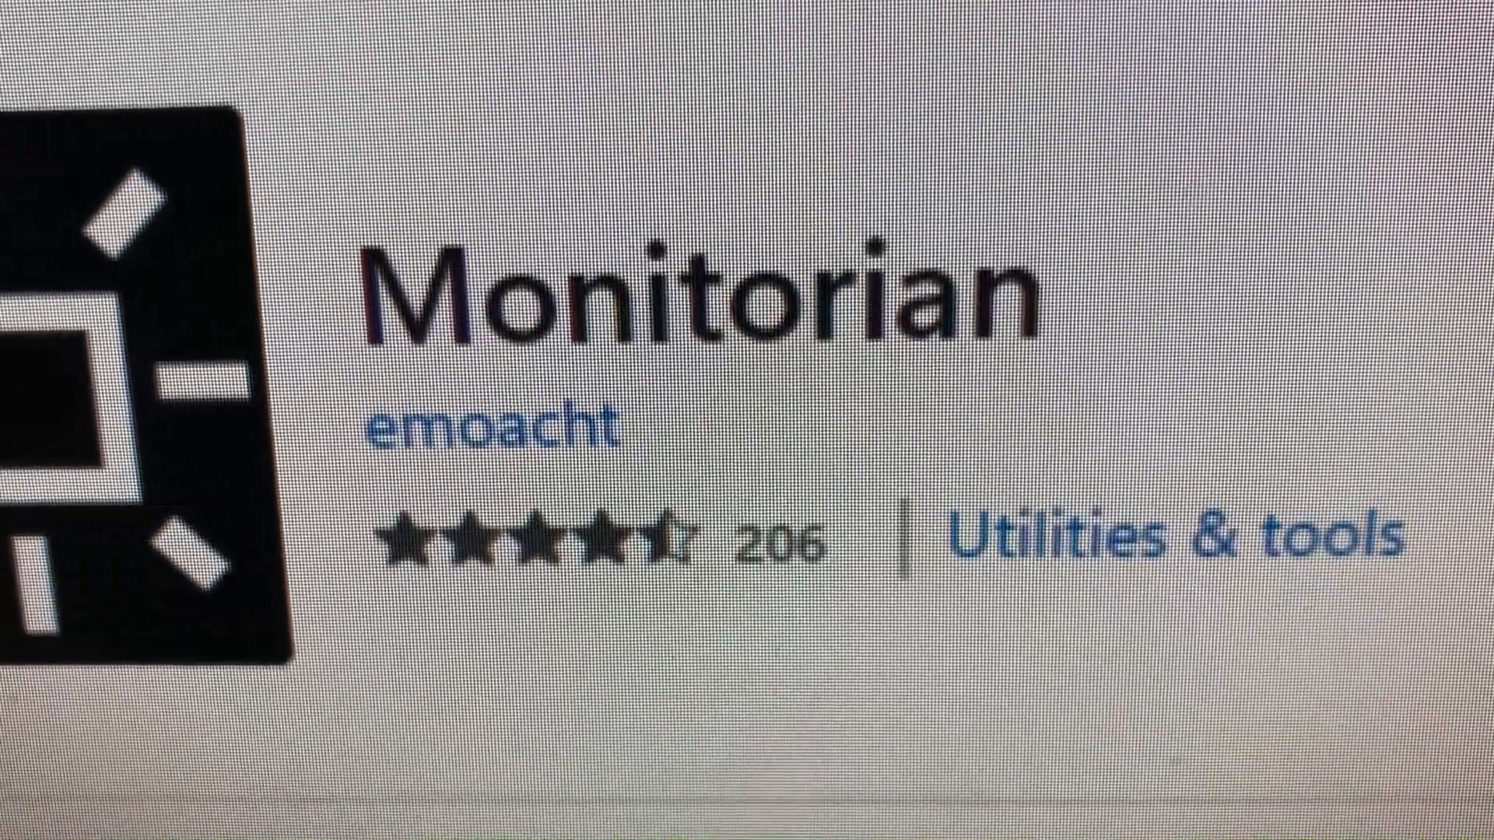
# Send Monitorian's web listing to the Microsoft Store app and allow the browser to launch it
pyautogui.scroll(-3)
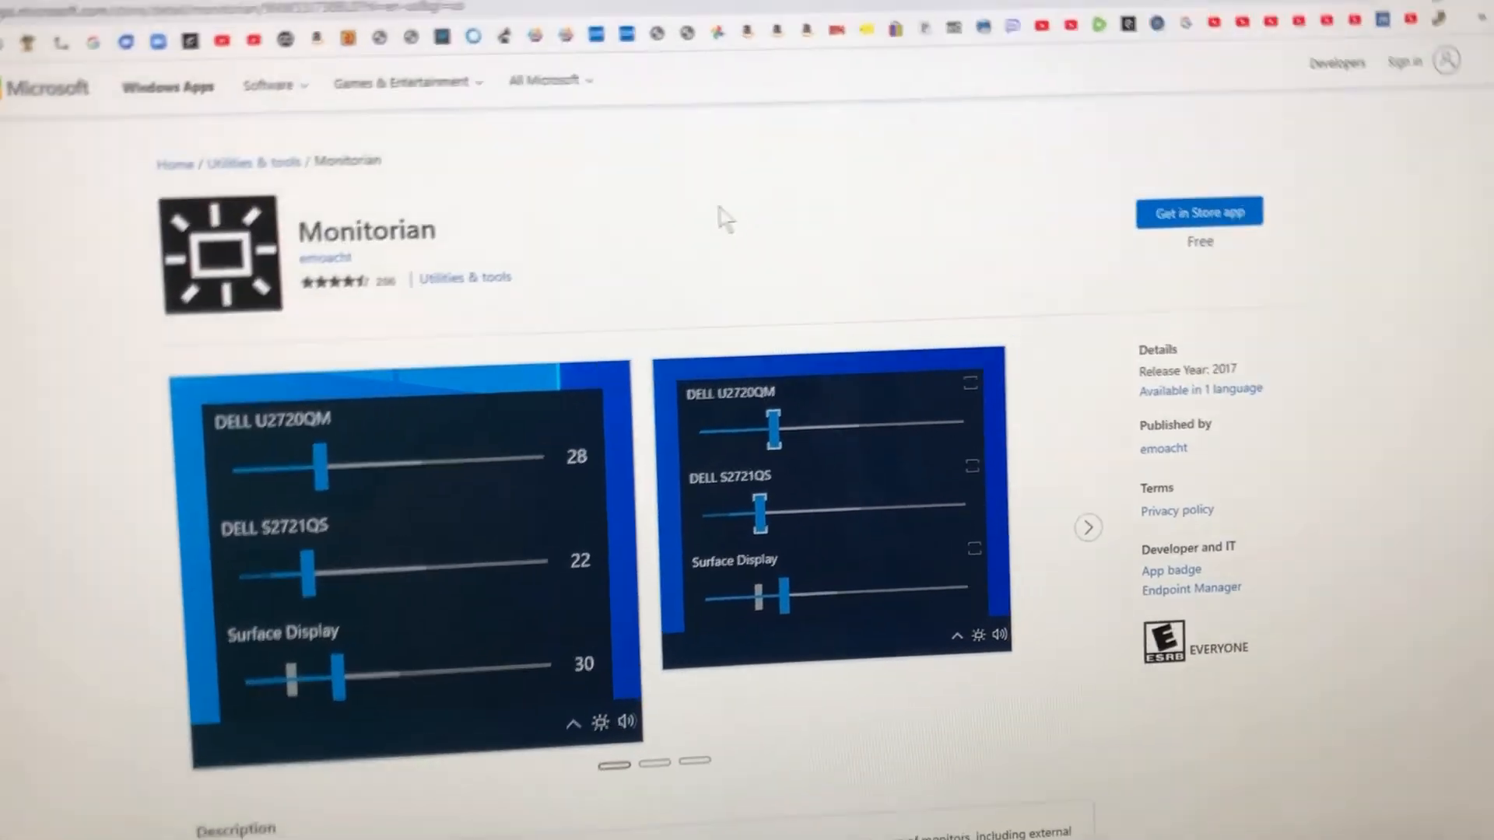
pyautogui.scroll(-3)
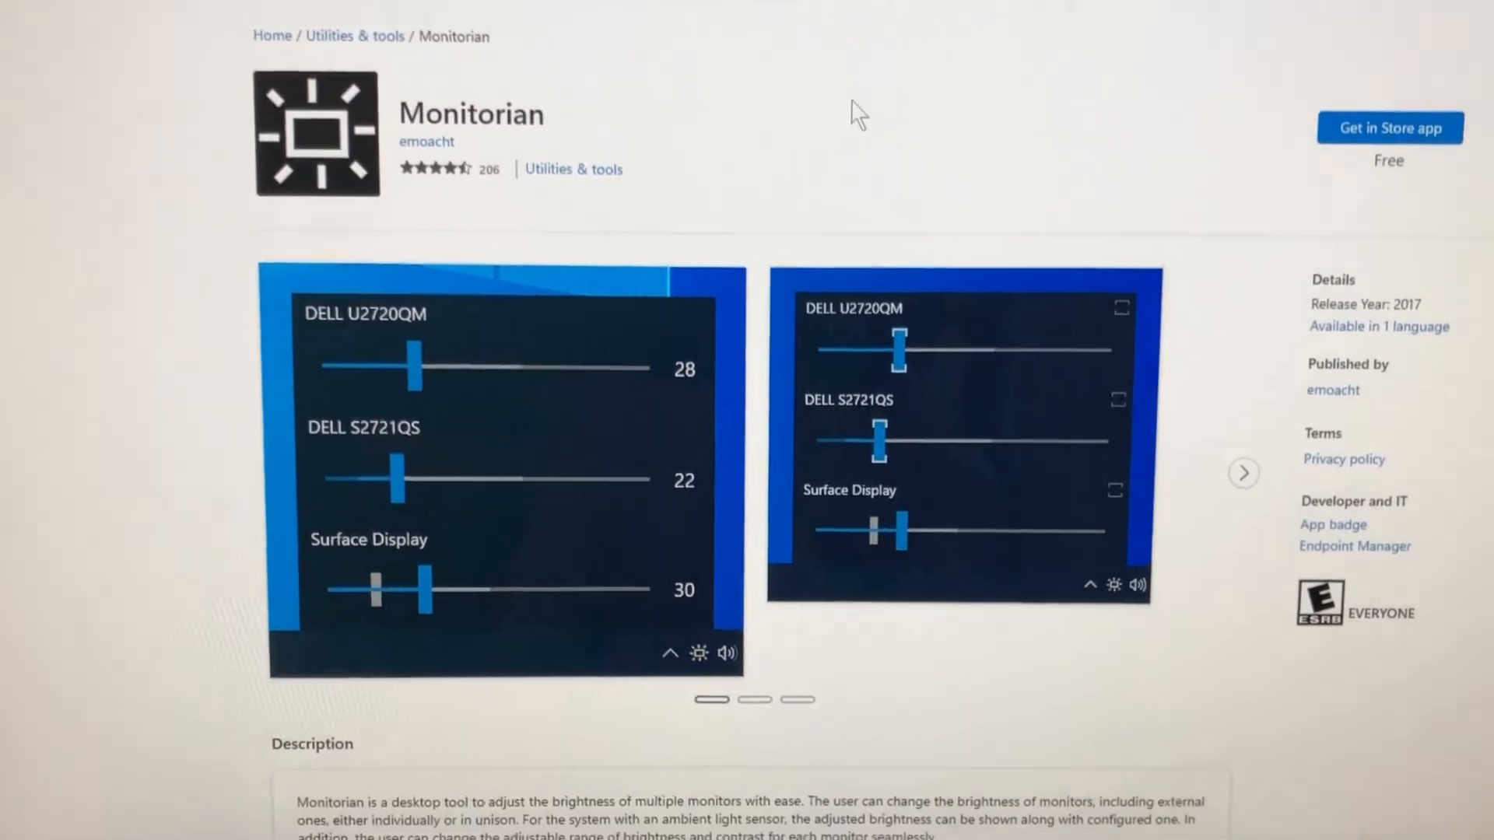
pyautogui.scroll(-3)
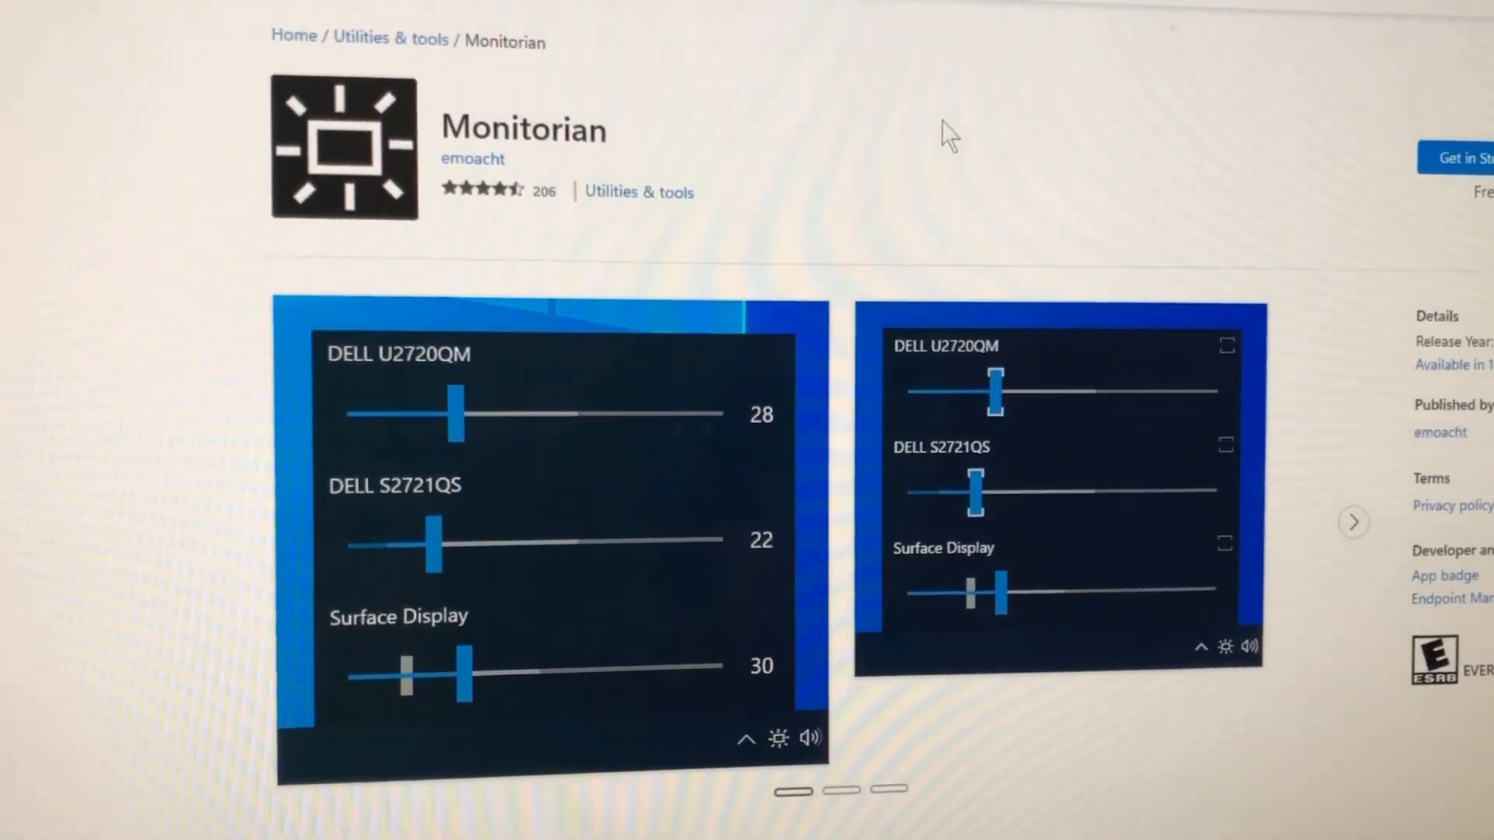
pyautogui.scroll(-3)
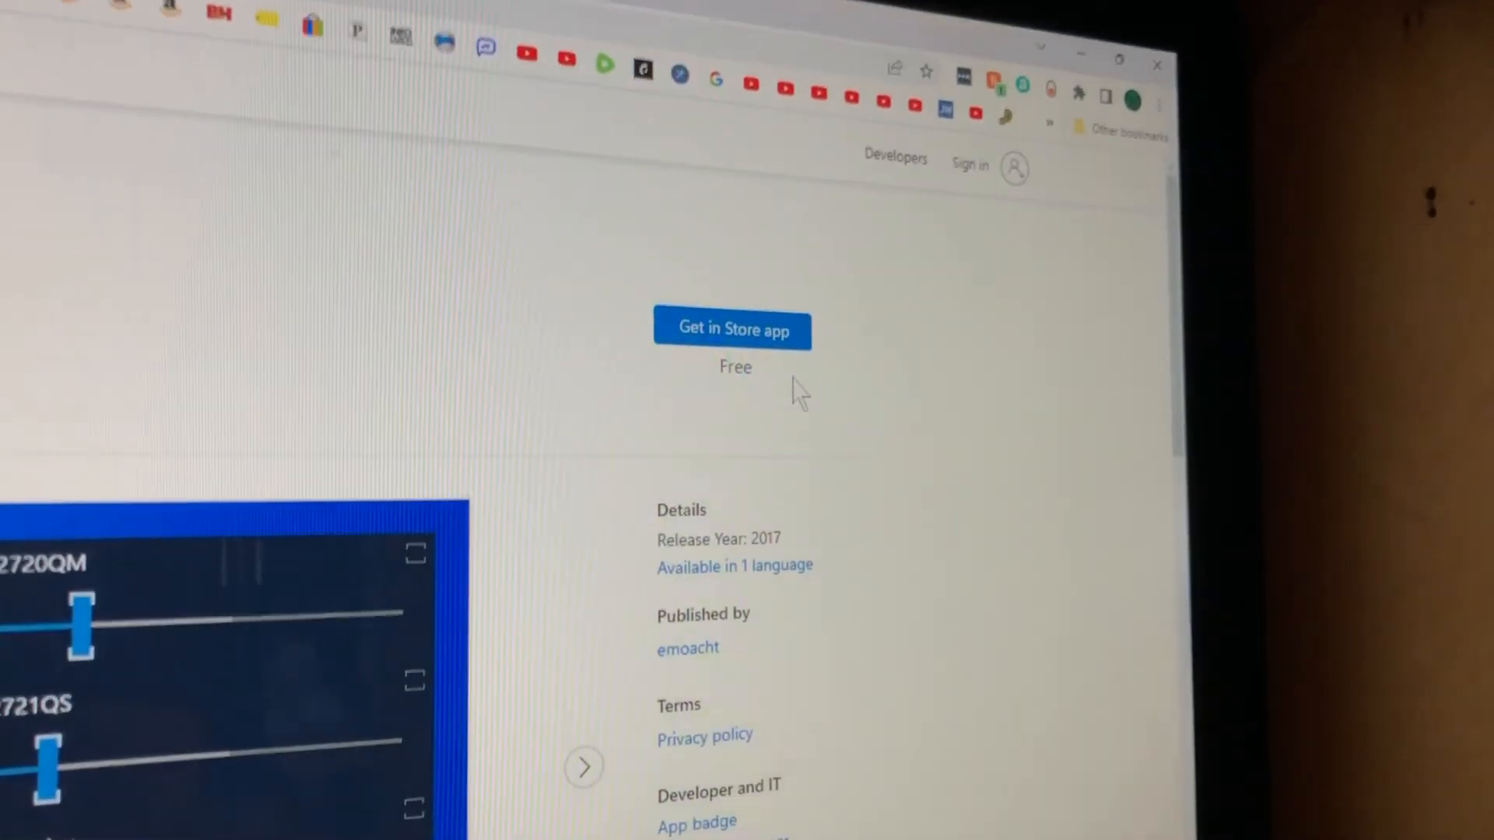
pyautogui.scroll(-3)
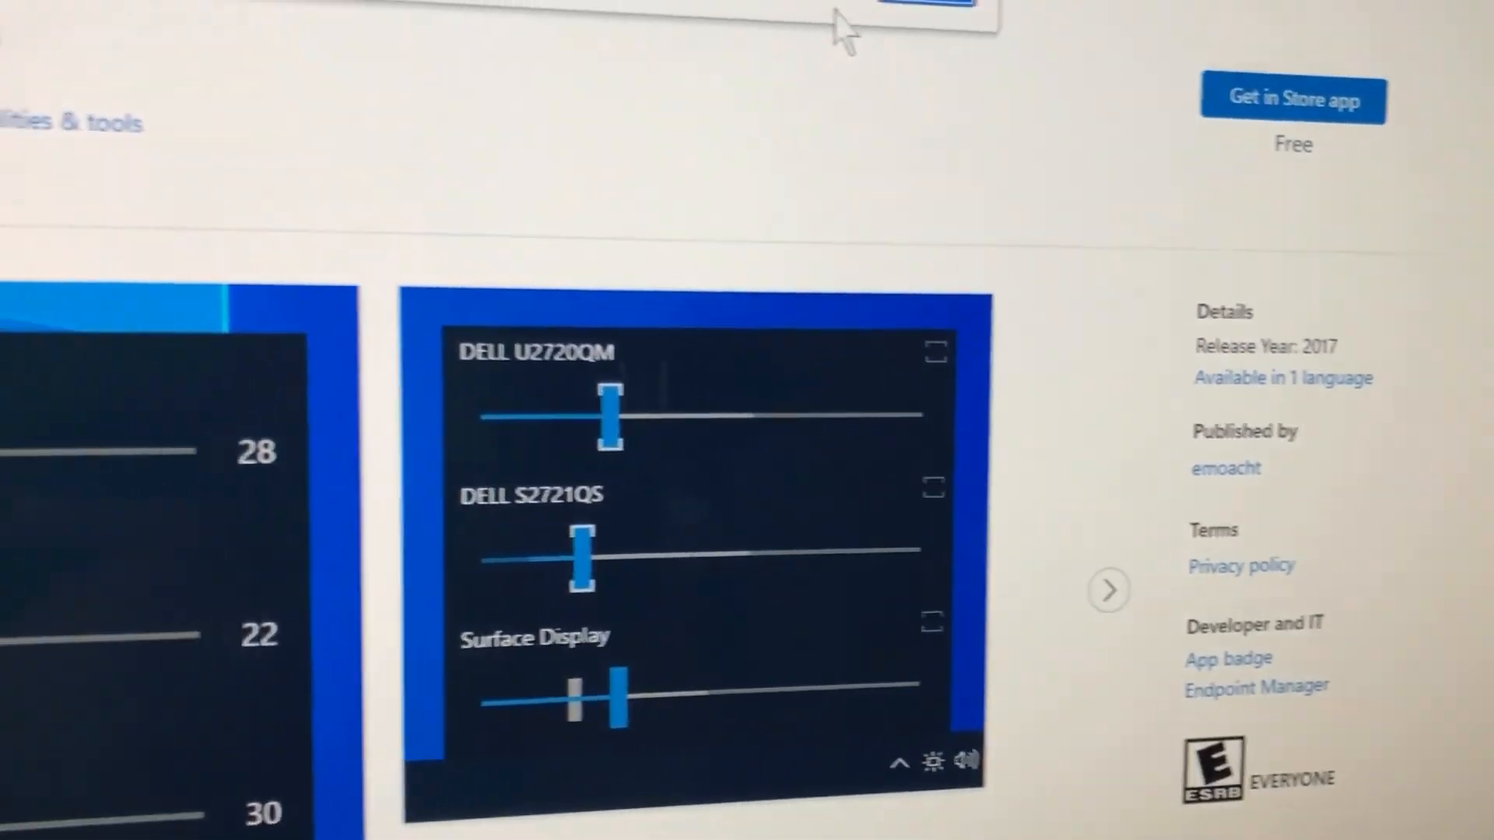
pyautogui.click(1291, 98)
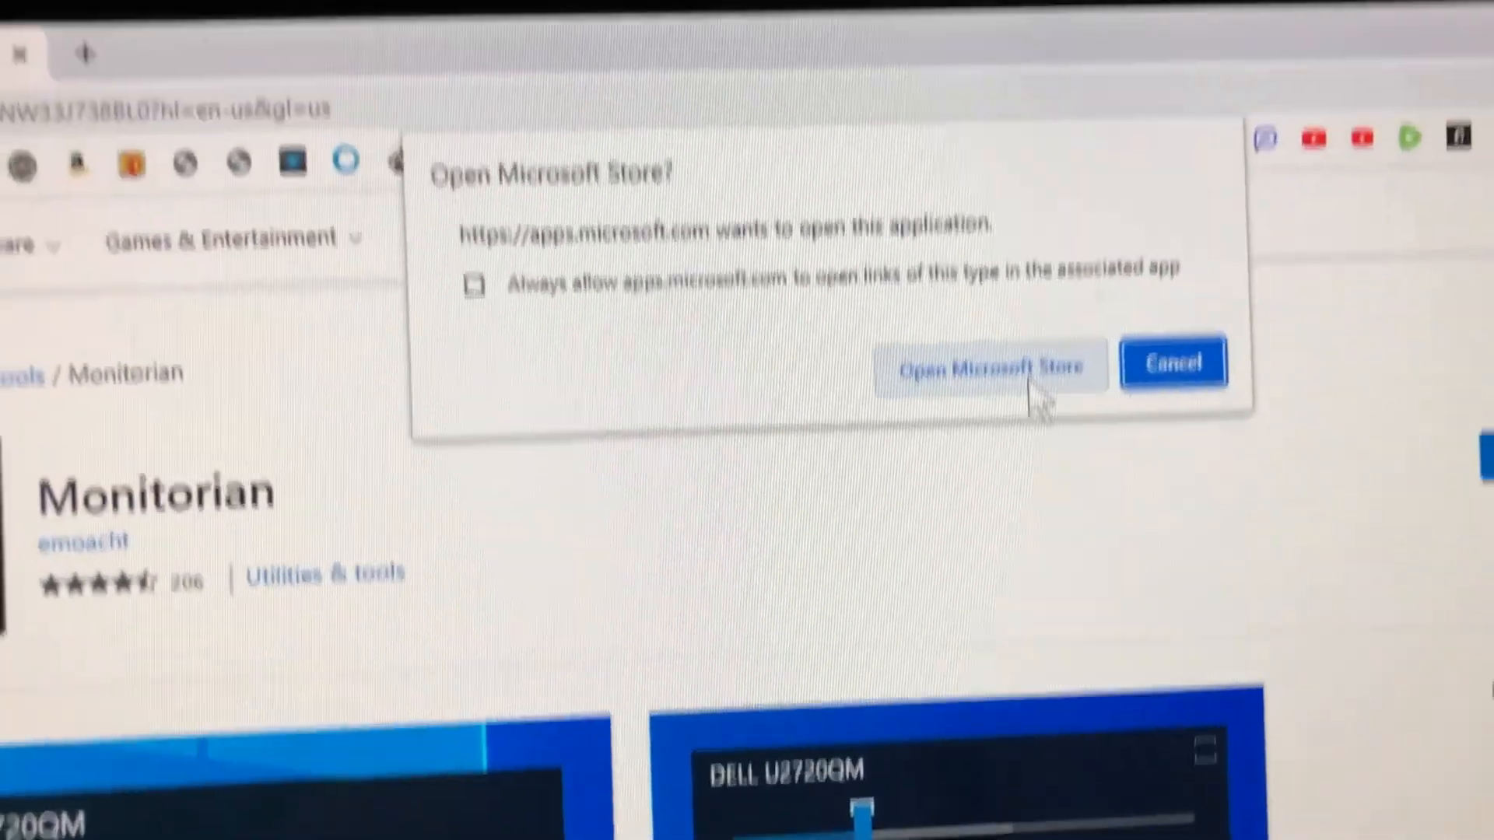
pyautogui.click(990, 370)
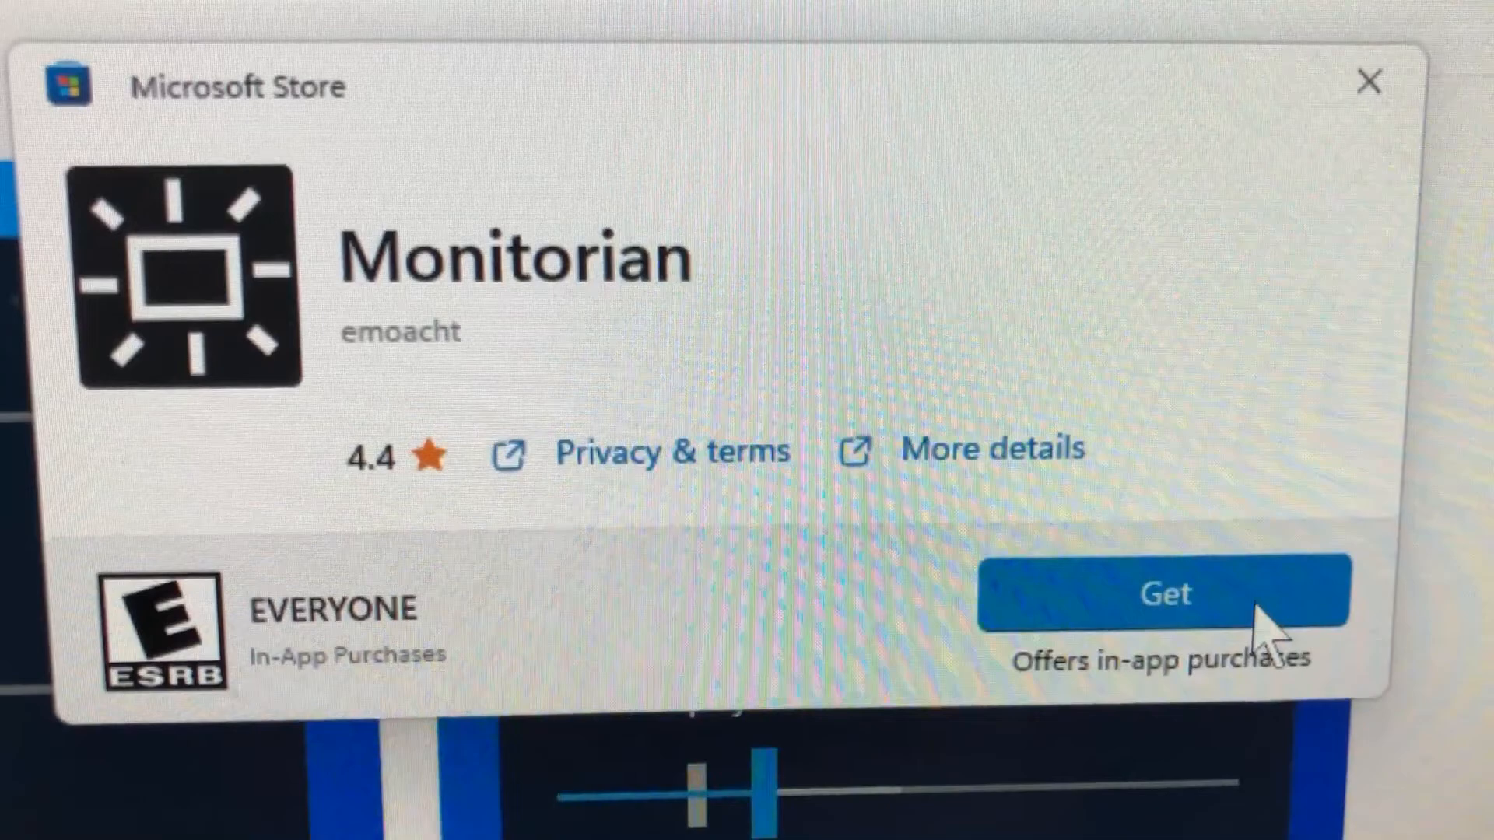
# Get Monitorian from the Store popup and launch it once installed
pyautogui.click(1162, 591)
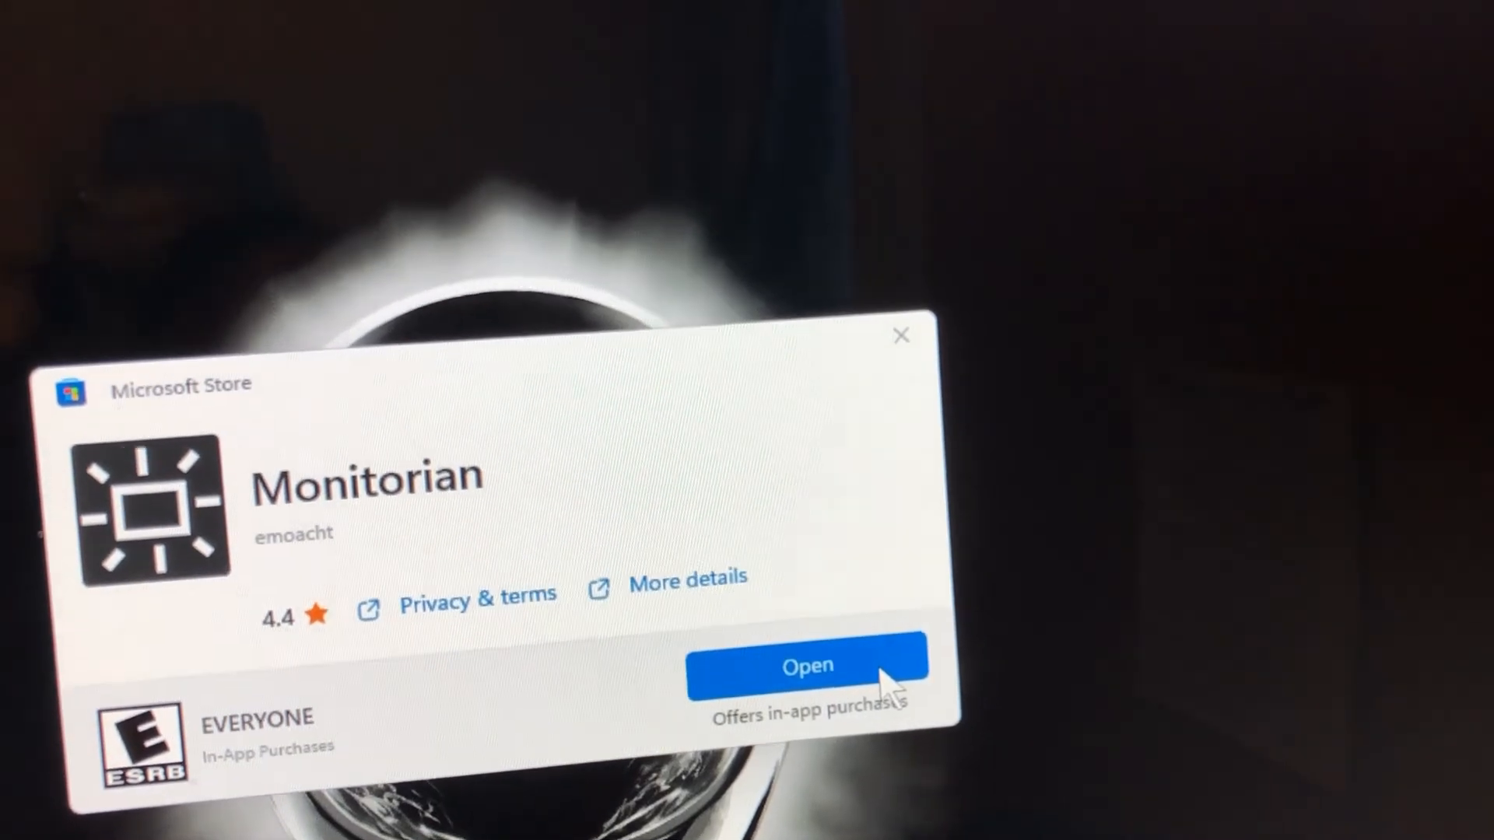
pyautogui.click(807, 665)
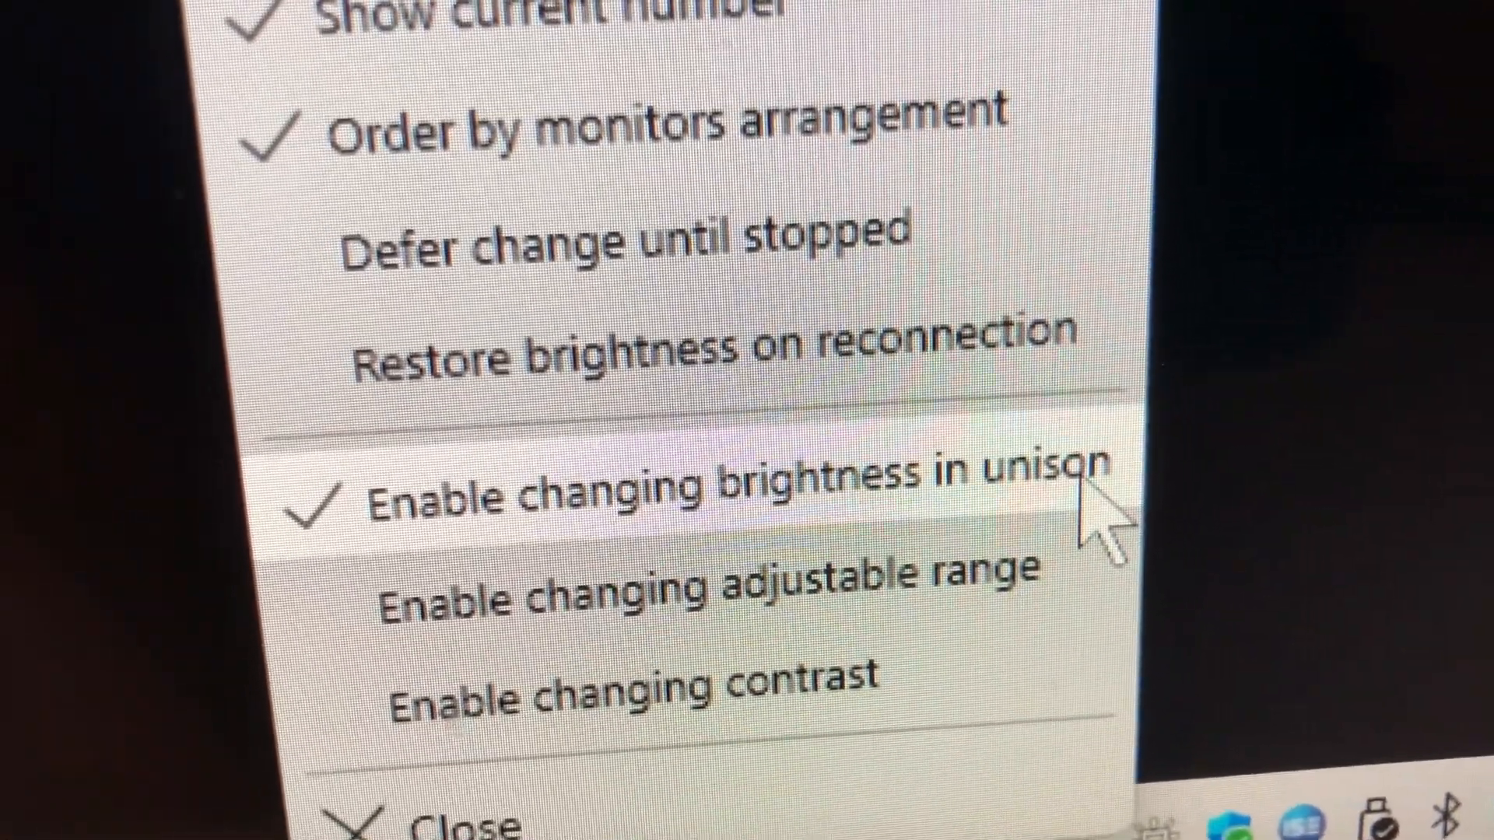
pyautogui.moveTo(1001, 601)
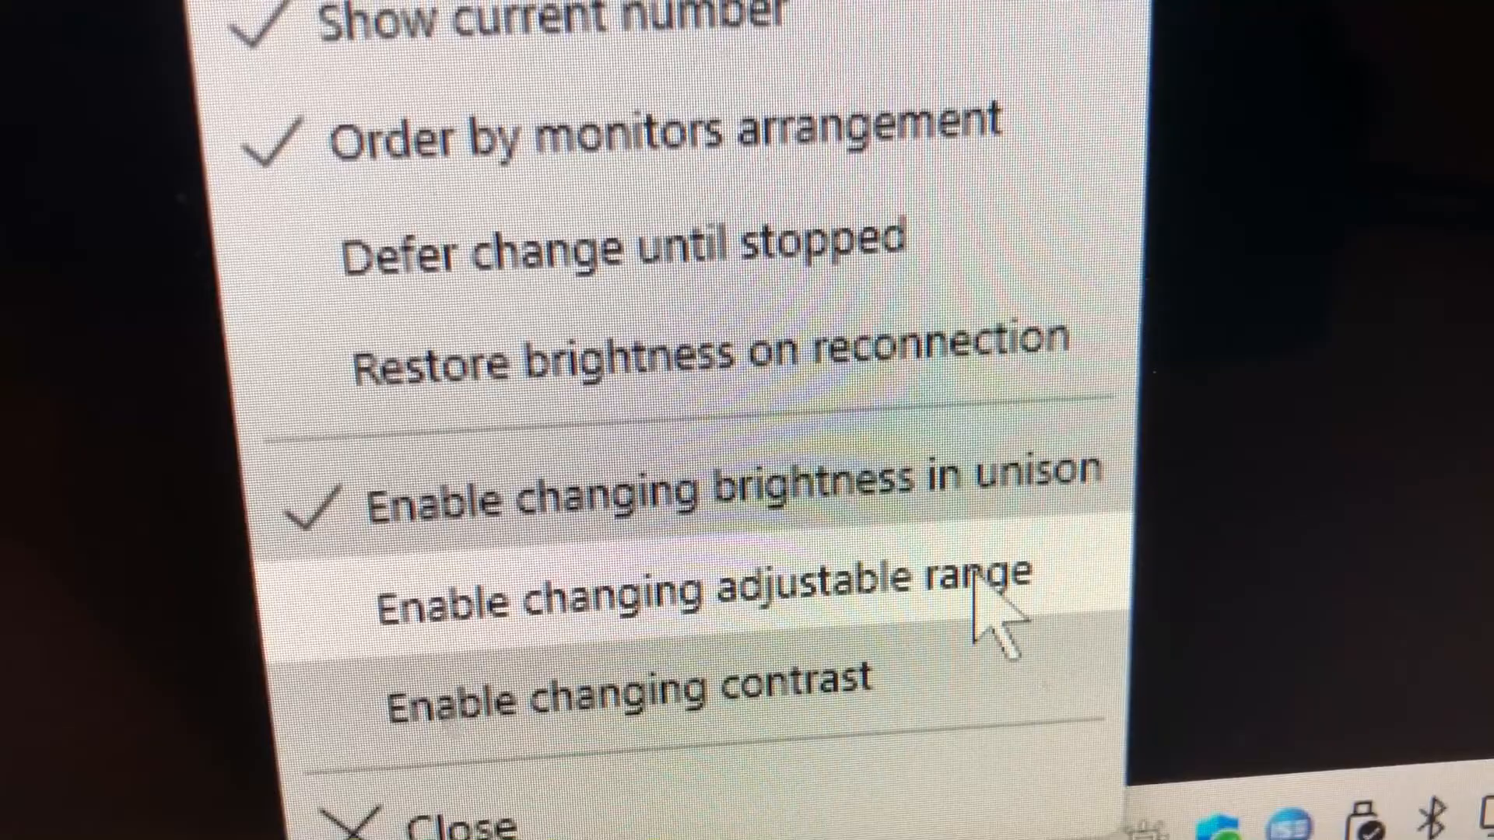
# Enable 'changing adjustable range' and 'changing contrast' in the tray menu options
pyautogui.click(696, 596)
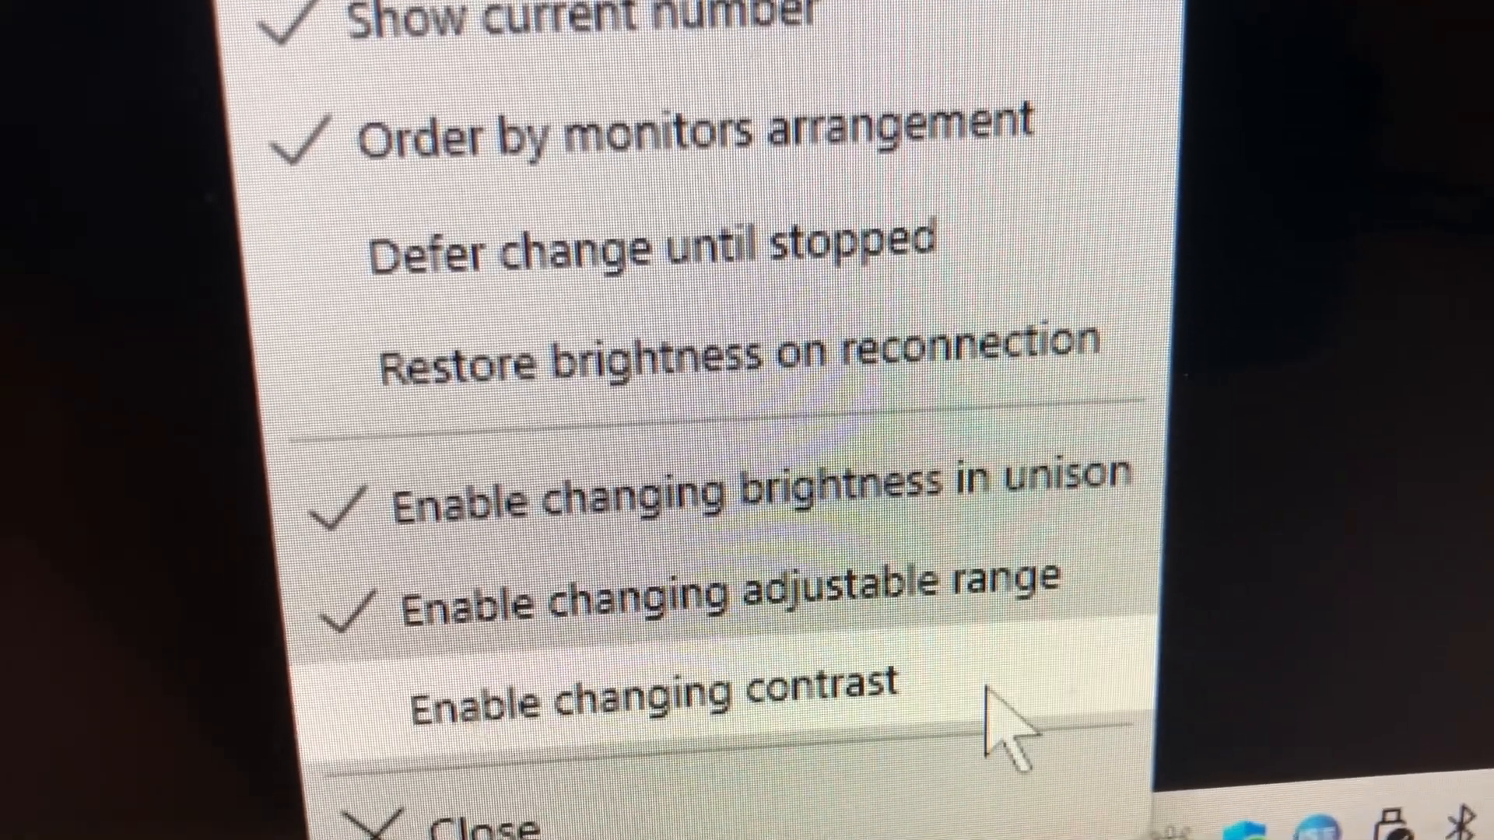
pyautogui.click(657, 710)
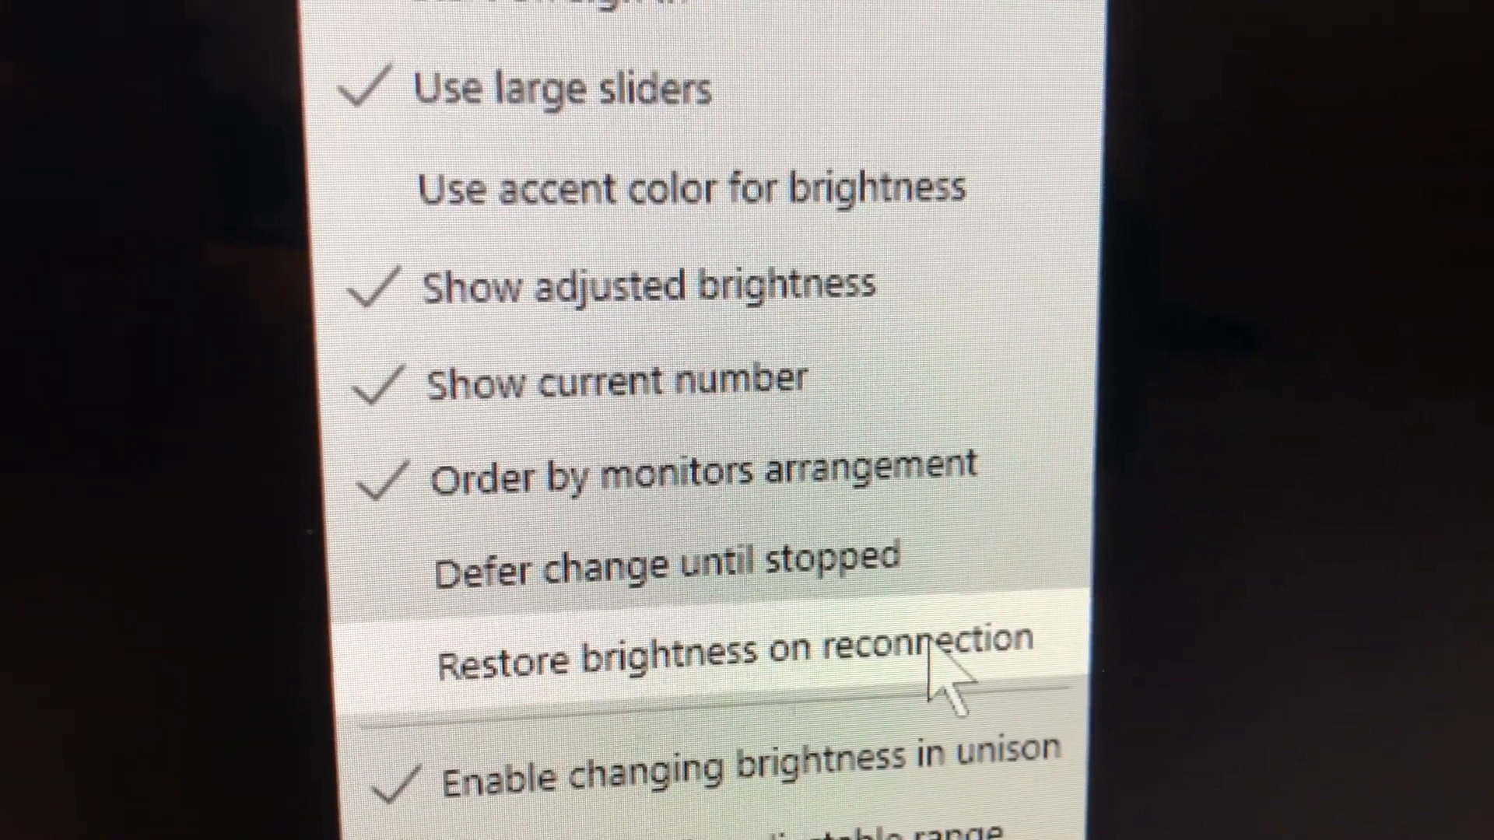
pyautogui.click(733, 657)
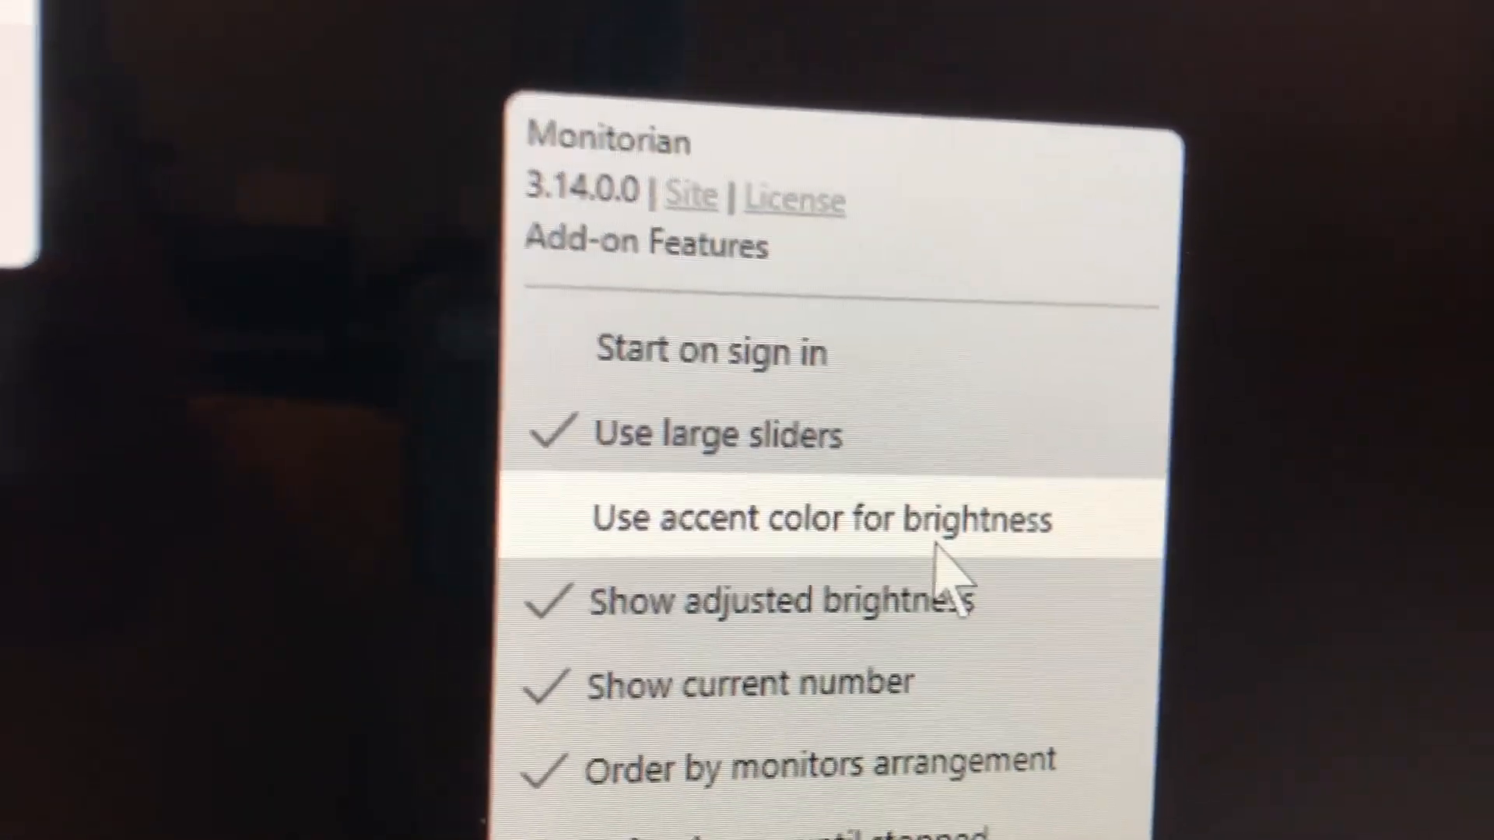
pyautogui.click(820, 520)
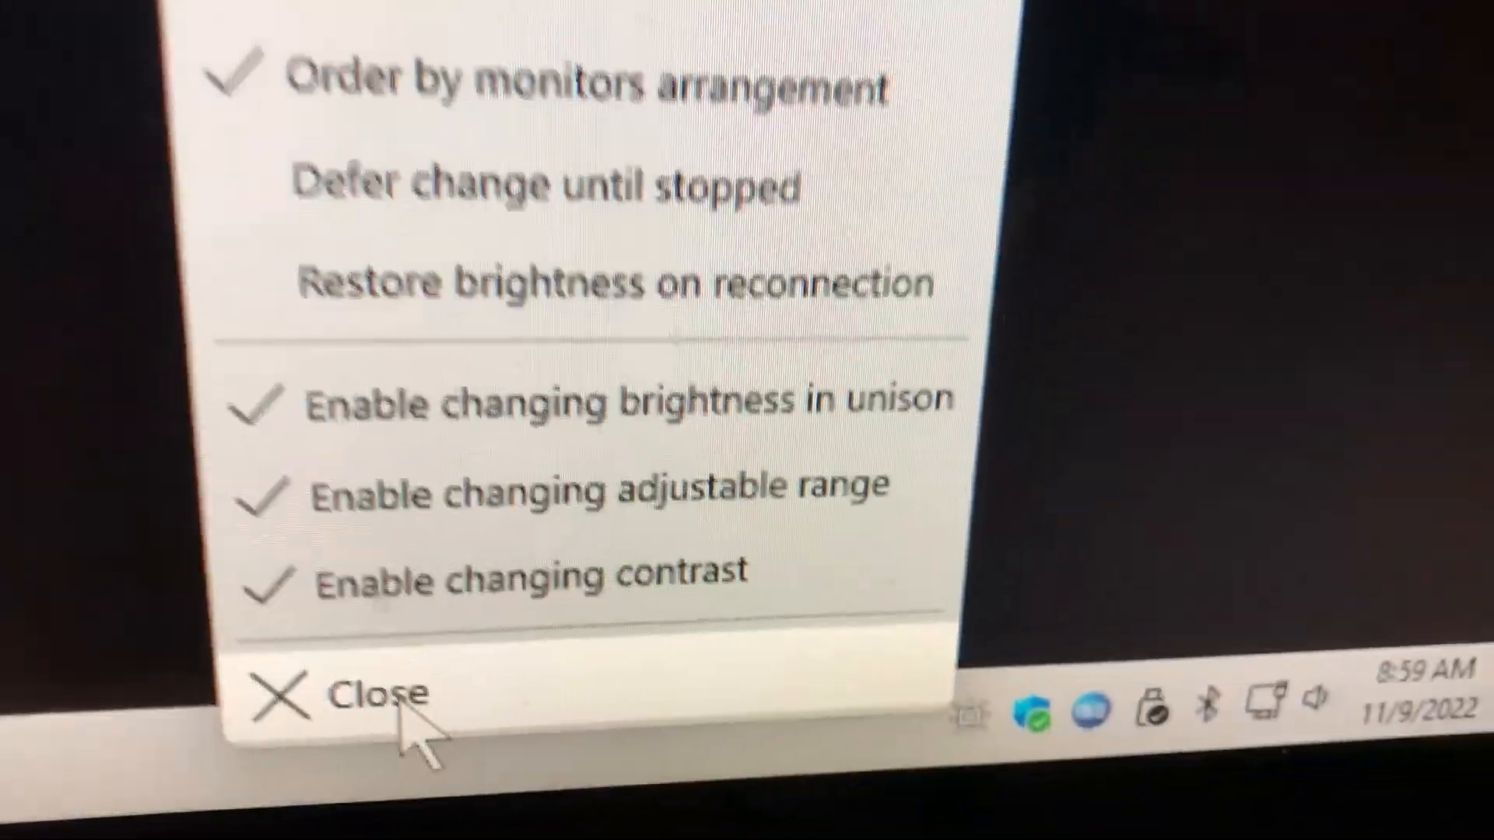
# Dismiss the options menu so the brightness flyout reports Color LCD not controllable
pyautogui.click(371, 694)
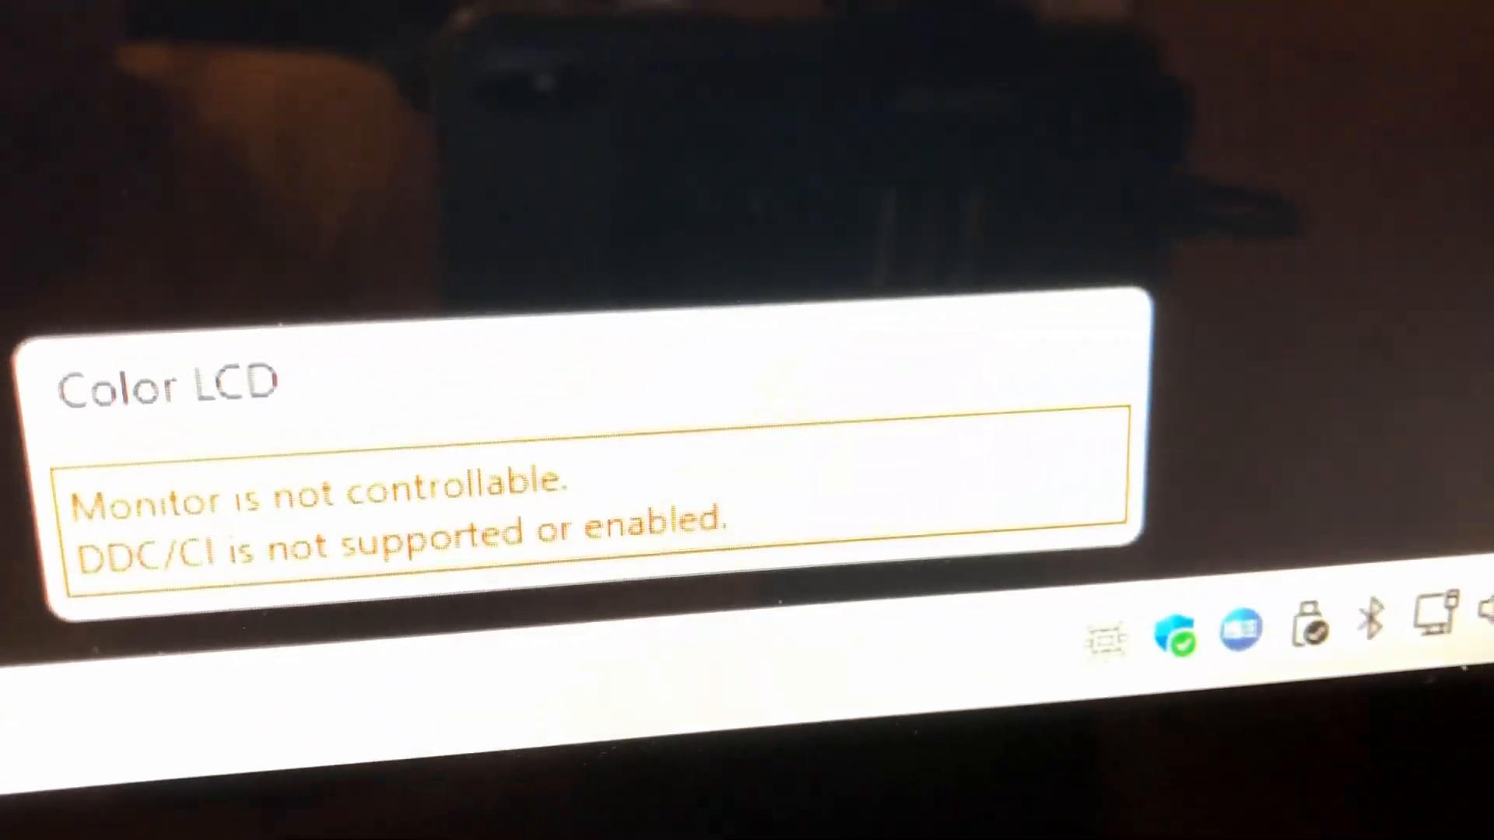